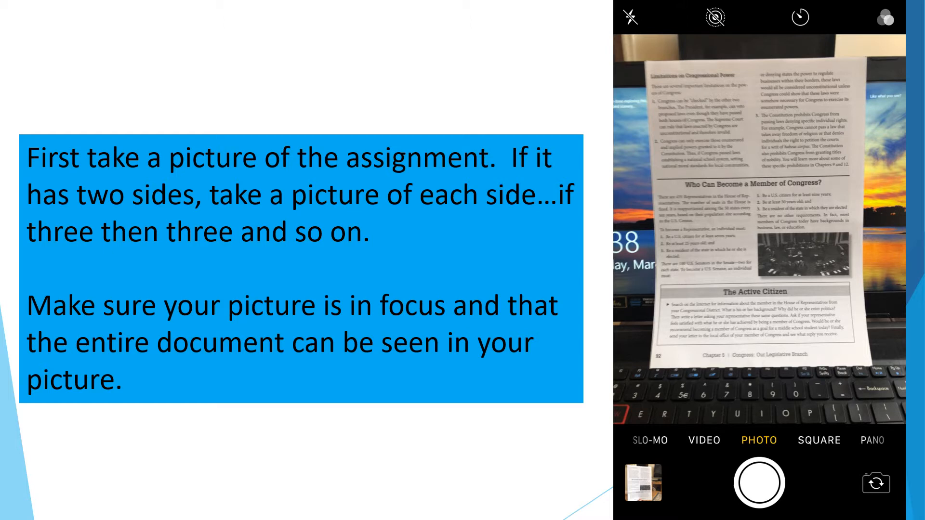
# Advance the slideshow to the slide on cropping the photo via Edit
pyautogui.click(759, 482)
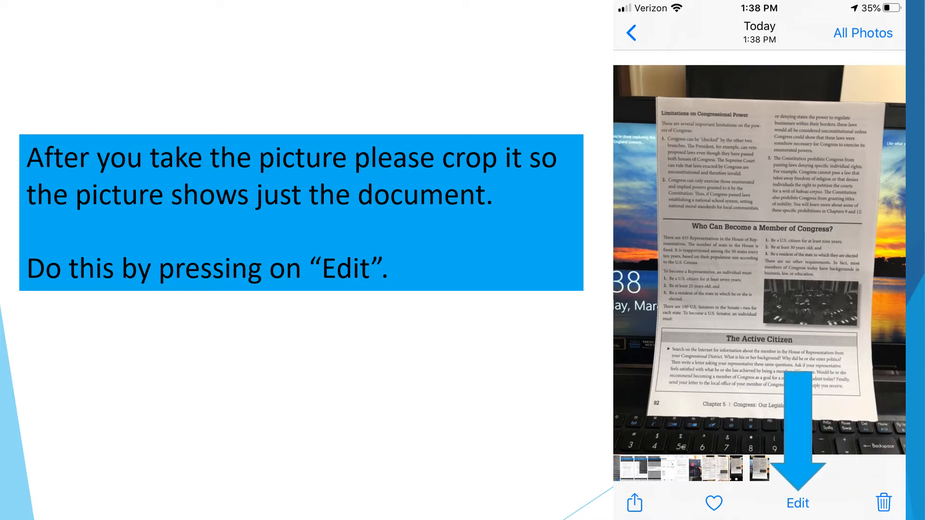
# Advance past the crop-icon animation and cropped-page slides to the Edsby upload slide
pyautogui.click(796, 503)
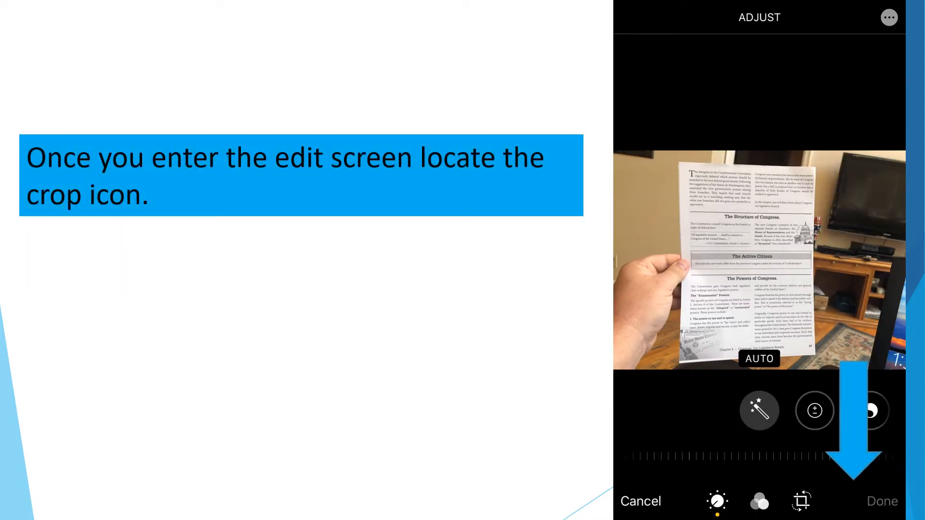
pyautogui.click(800, 501)
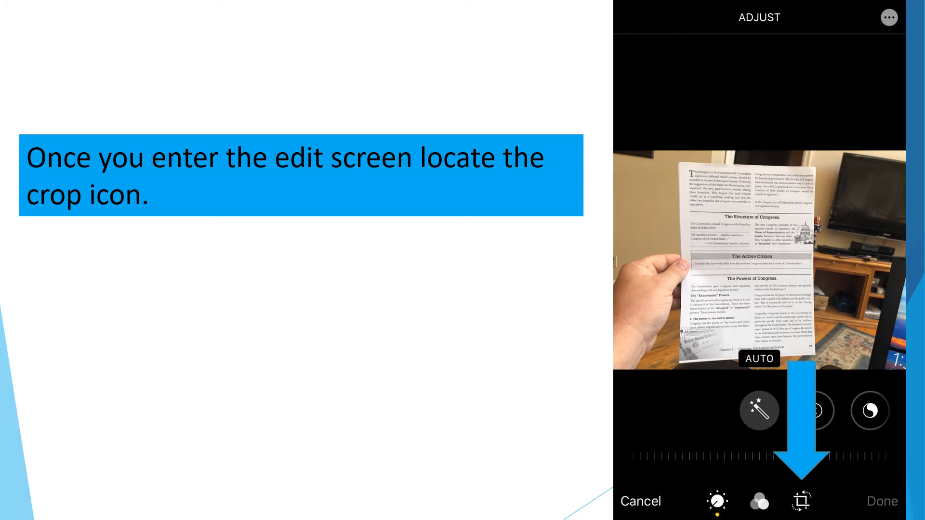
pyautogui.click(801, 500)
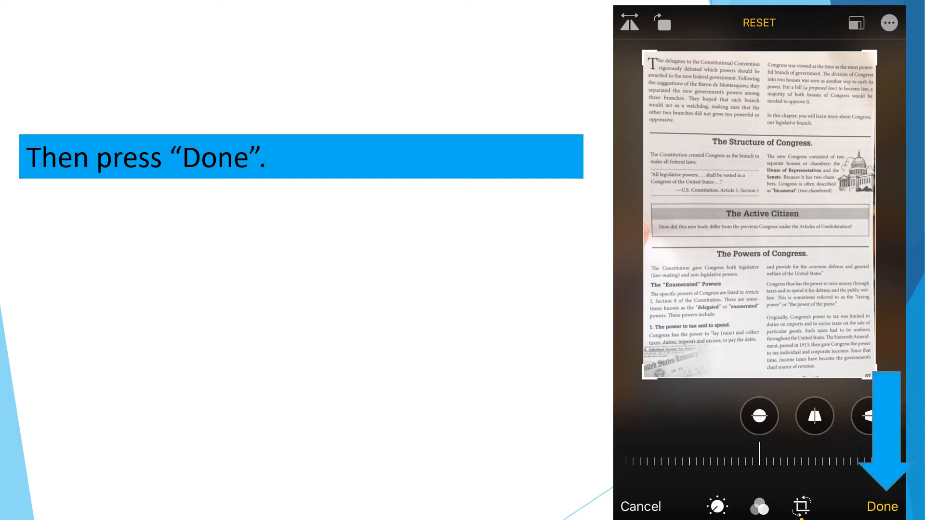
pyautogui.click(881, 507)
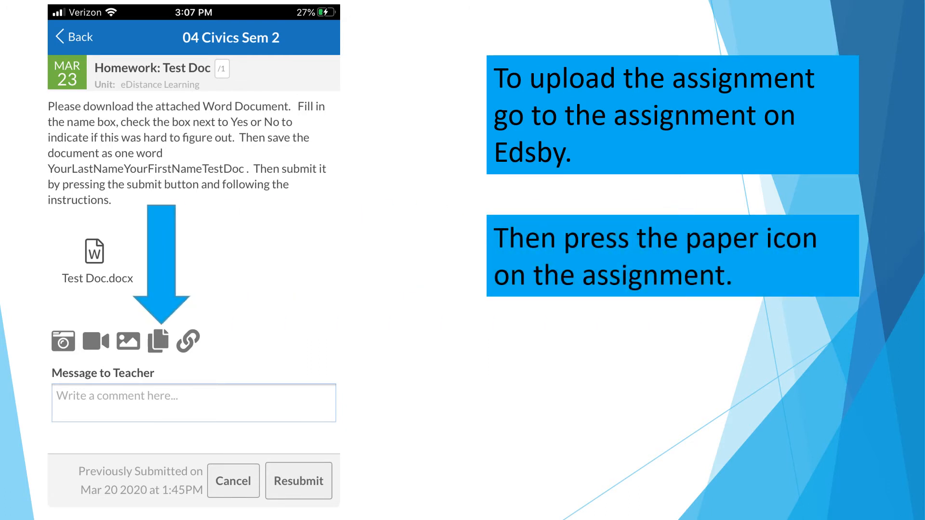
# Advance through the album-choice and image-selection slides to the Edsby Submit slide
pyautogui.click(158, 341)
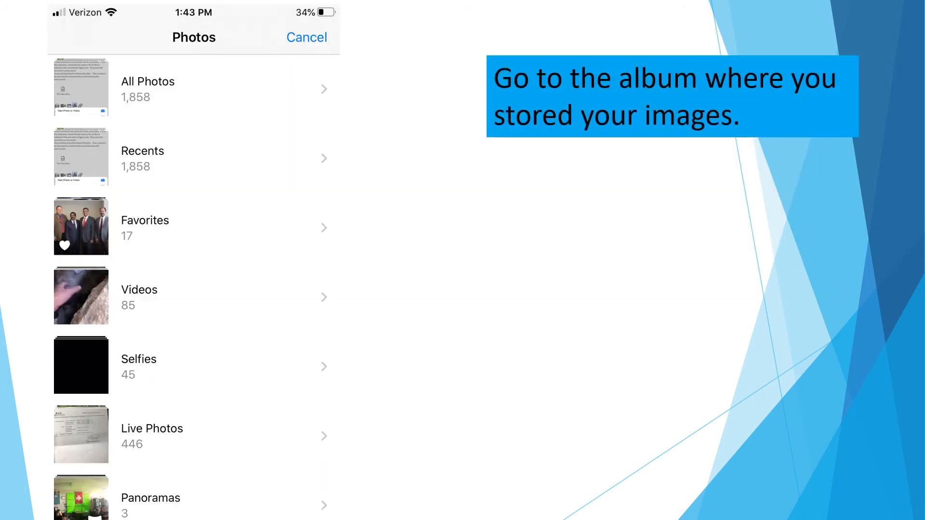
pyautogui.click(147, 89)
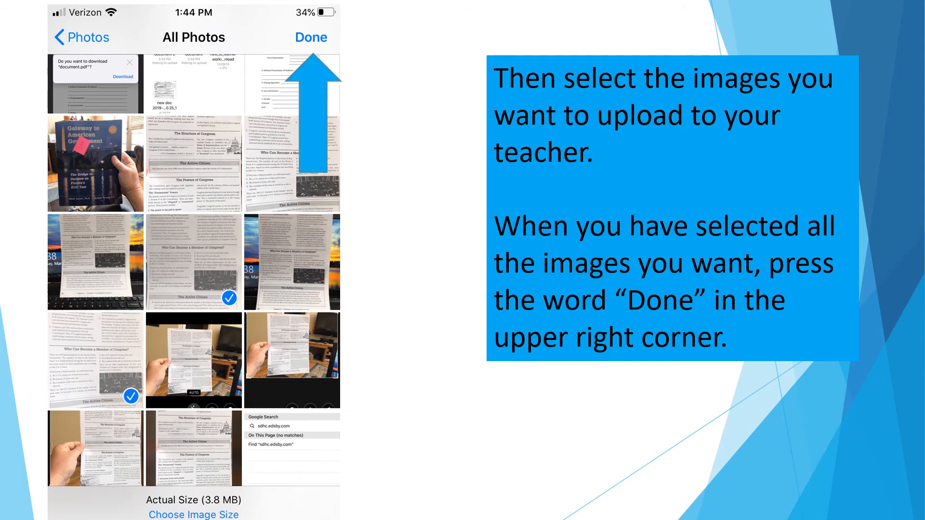
pyautogui.click(310, 37)
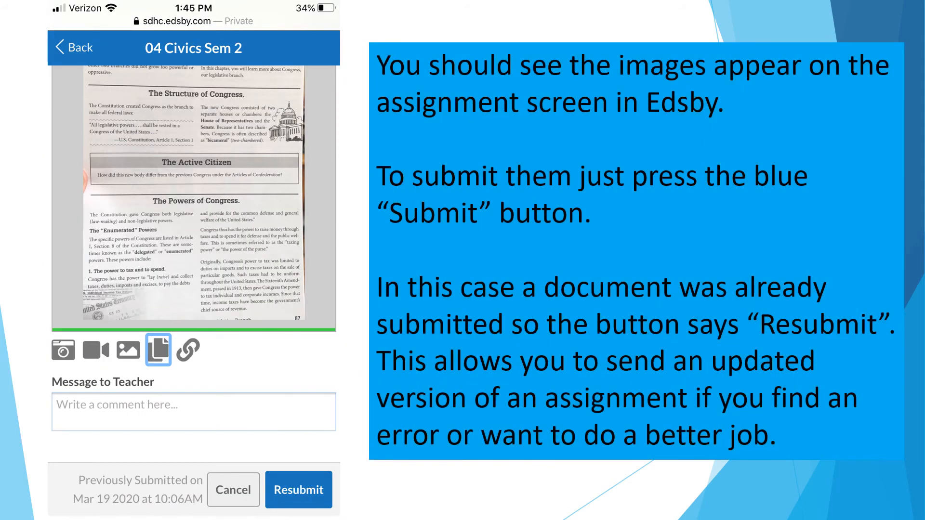